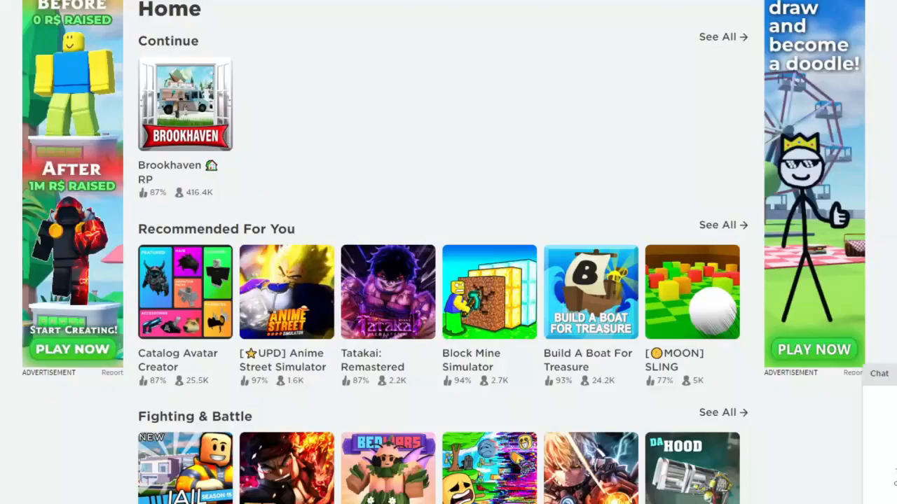
Search Google for 'roblox fps unlocker' and go to the axstin/rbxfpsunlocker GitHub releases result.
scroll(down, 3)
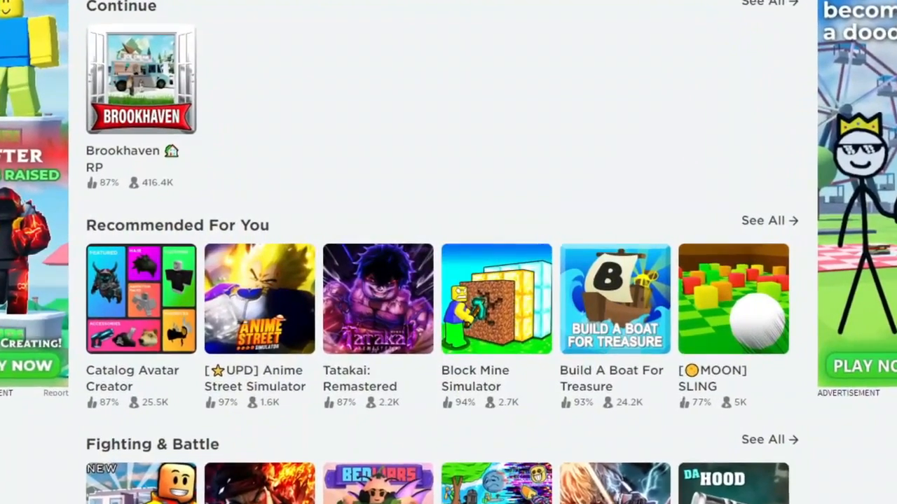
scroll(down, 3)
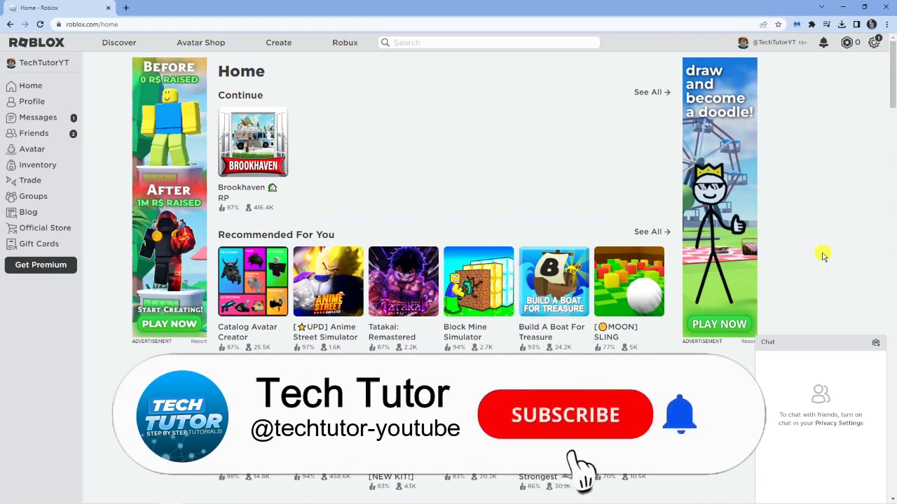
click(564, 414)
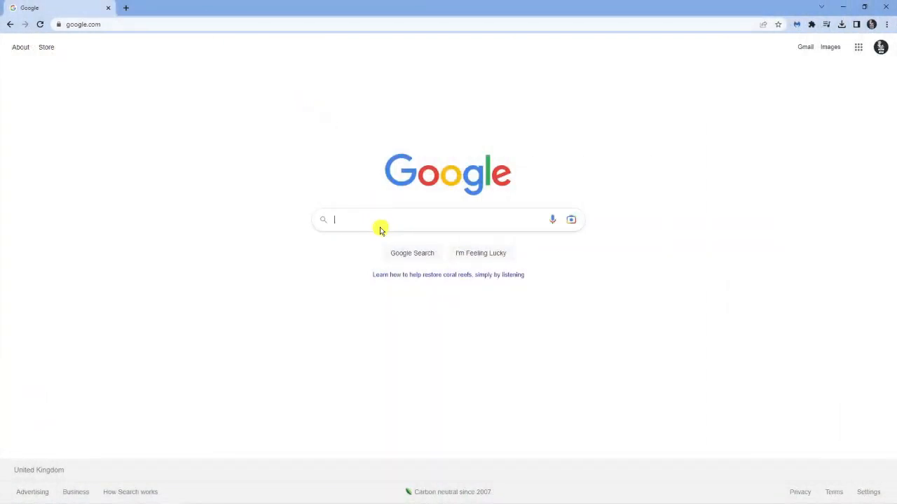
text(r)
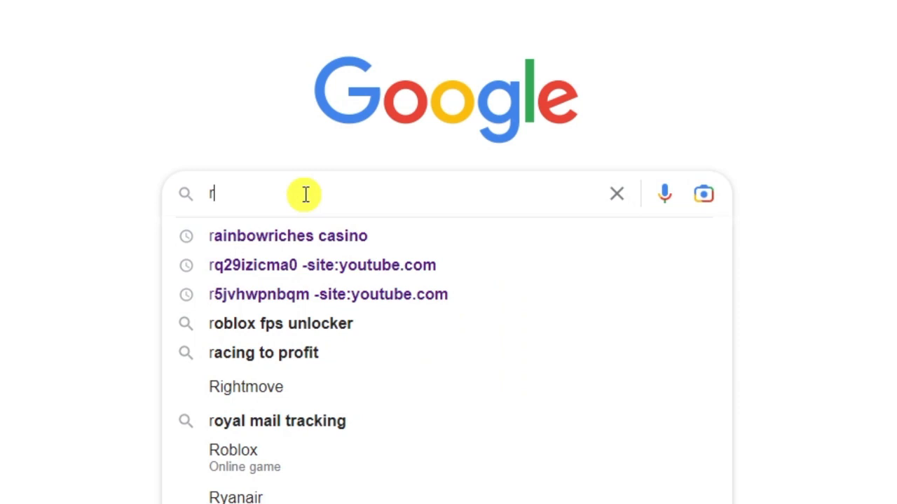
text(o)
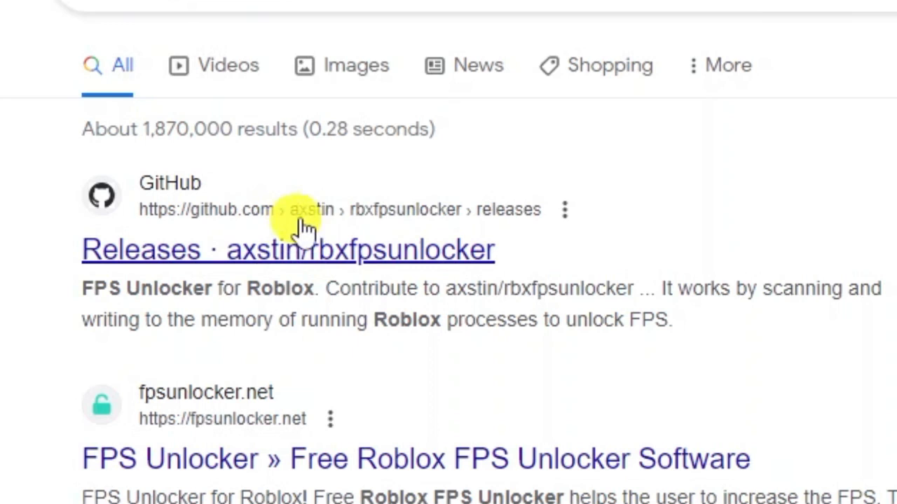
mouse_move(322, 221)
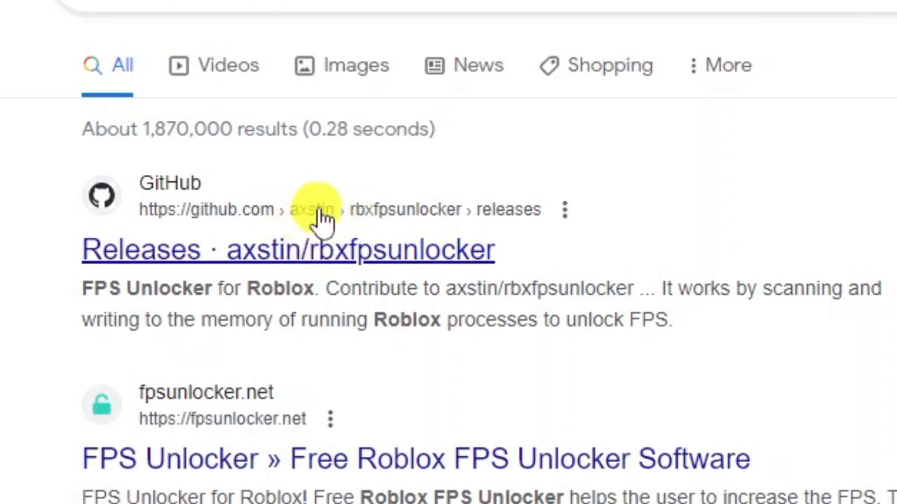
mouse_move(280, 253)
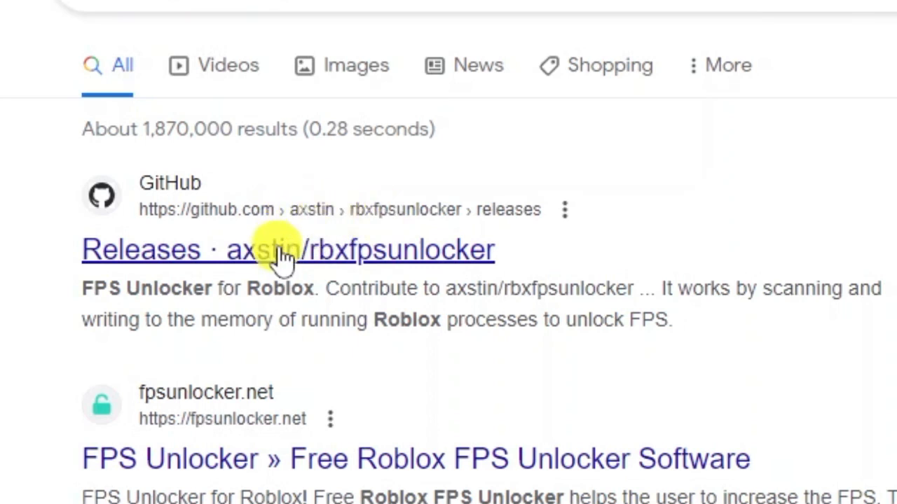
click(287, 249)
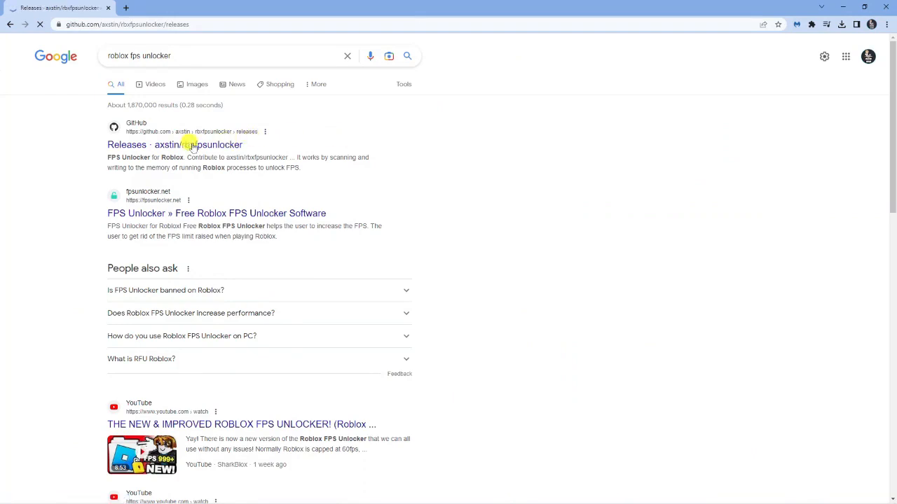
Download rbxfpsunlocker-x64-hotfix1.zip from the v5.0 release assets.
click(174, 144)
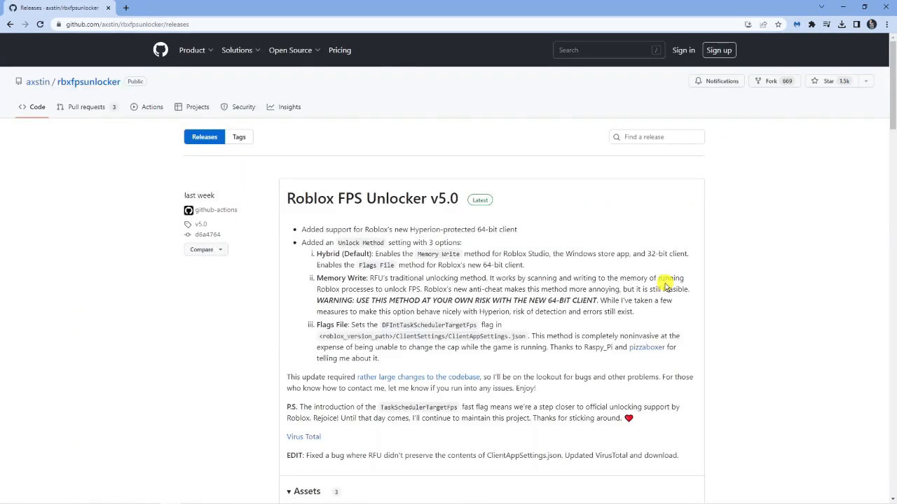
mouse_move(658, 277)
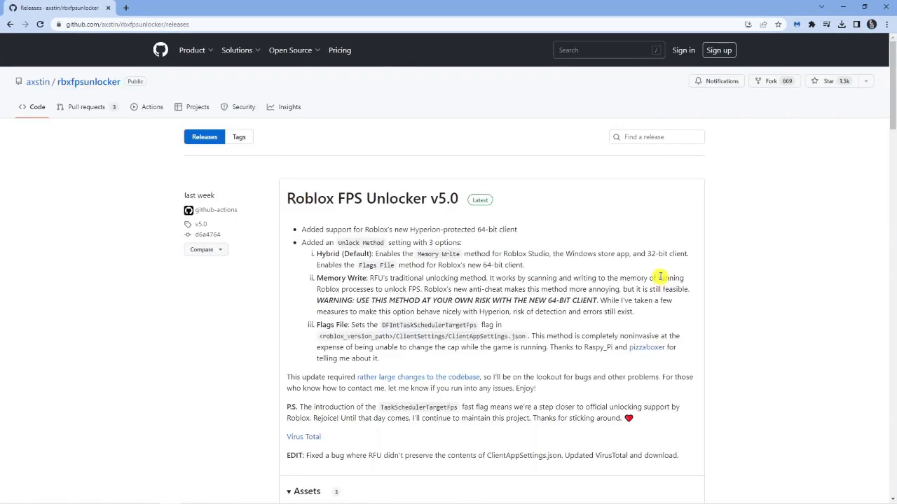
mouse_move(484, 223)
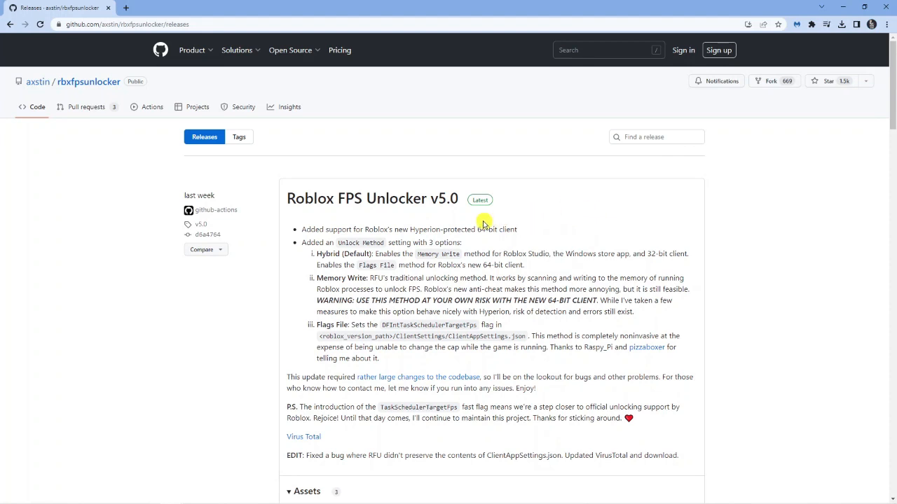
mouse_move(501, 205)
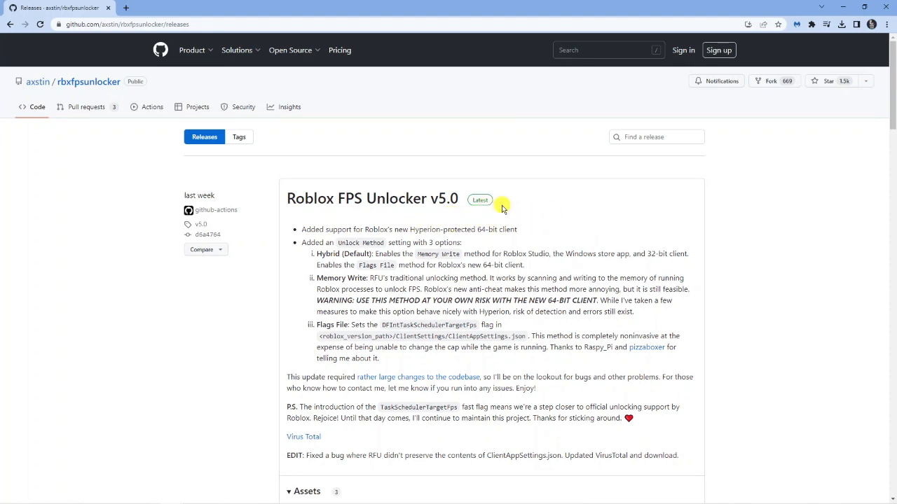
mouse_move(435, 203)
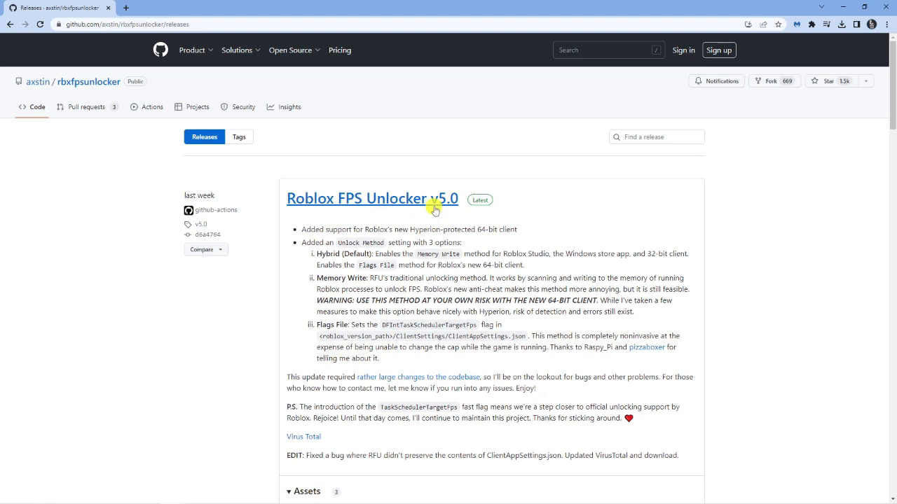
mouse_move(377, 210)
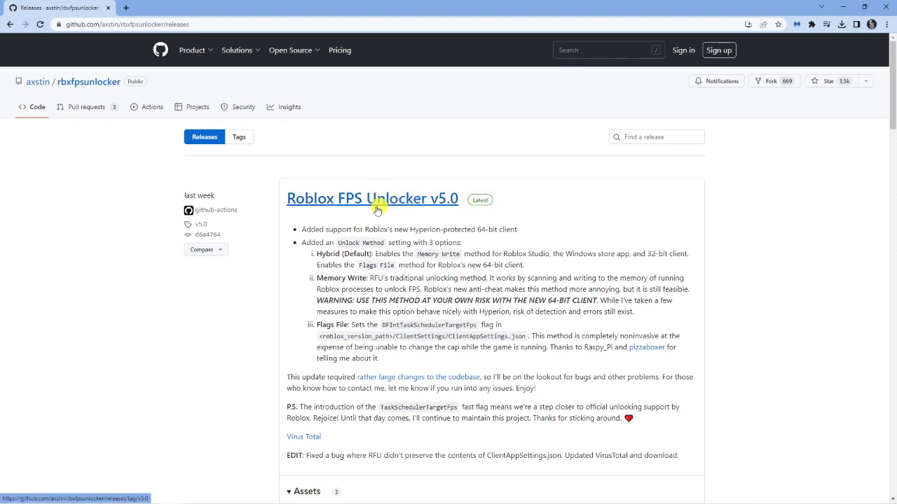
mouse_move(461, 227)
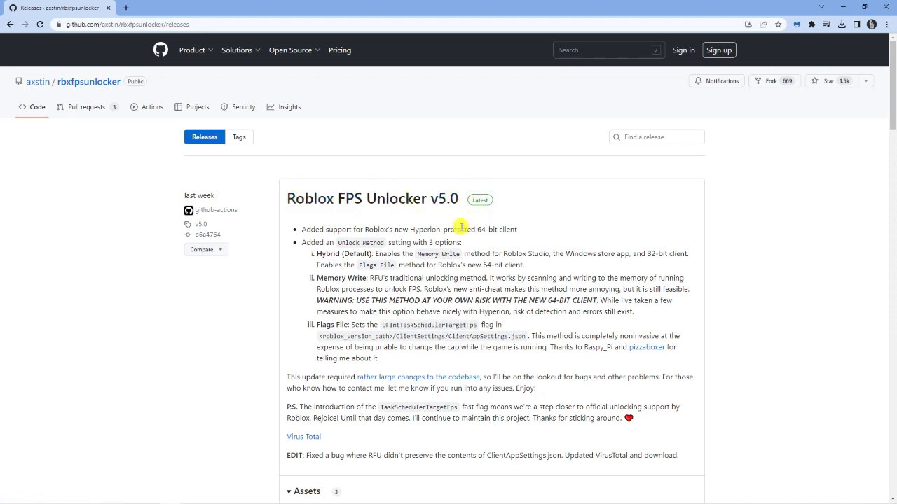
scroll(down, 3)
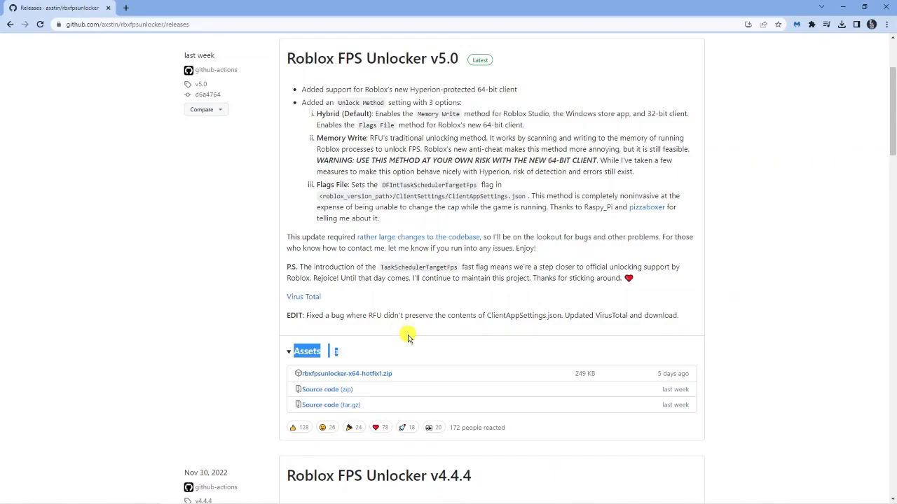
mouse_move(525, 359)
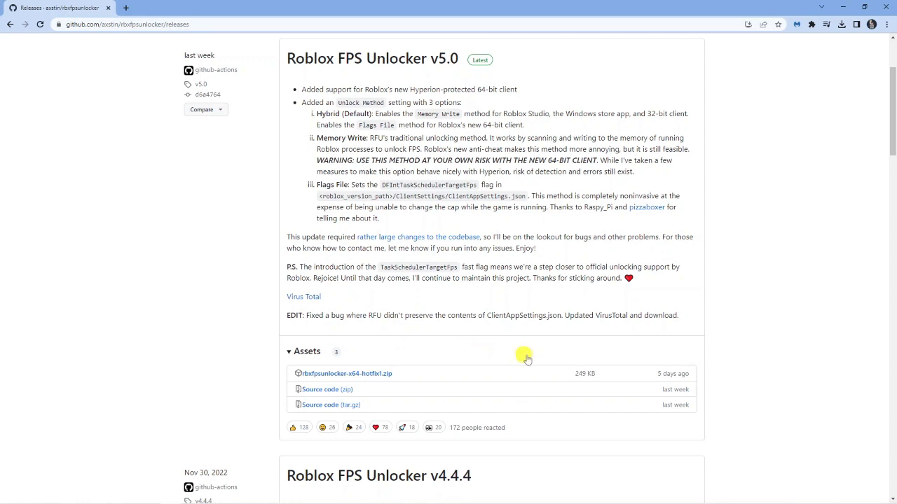
mouse_move(651, 381)
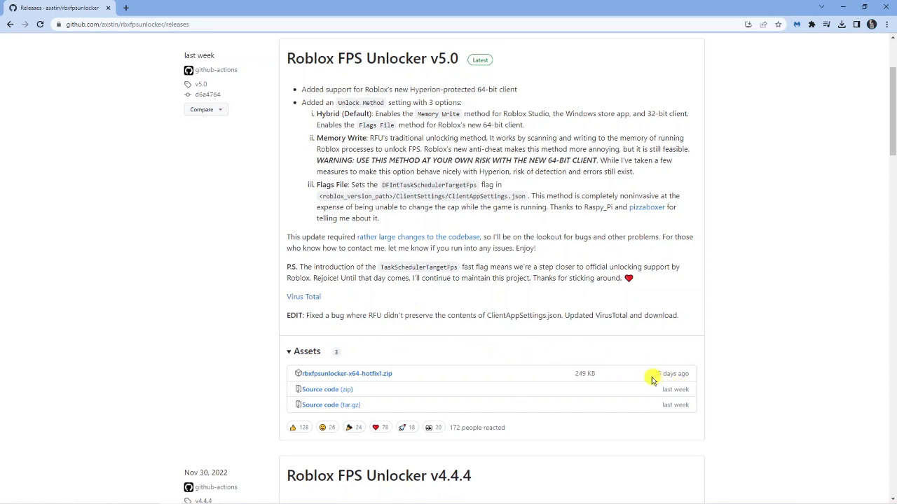
mouse_move(432, 378)
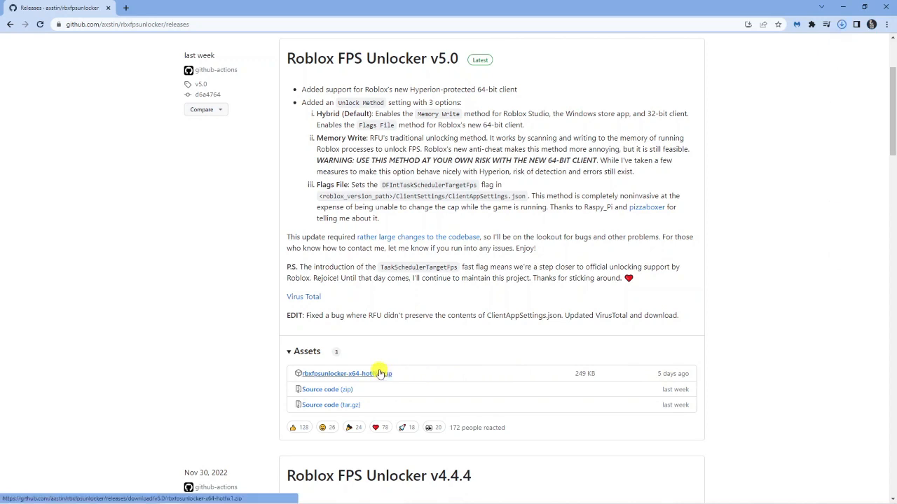
mouse_move(835, 80)
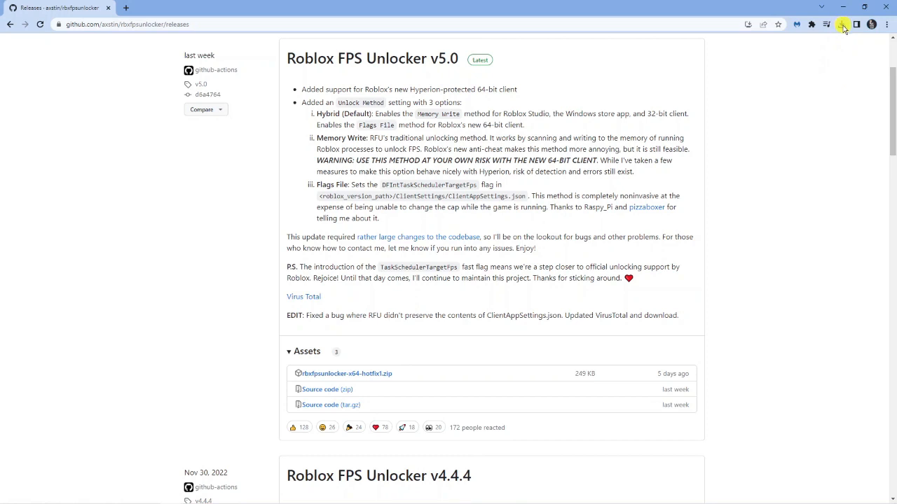
click(843, 24)
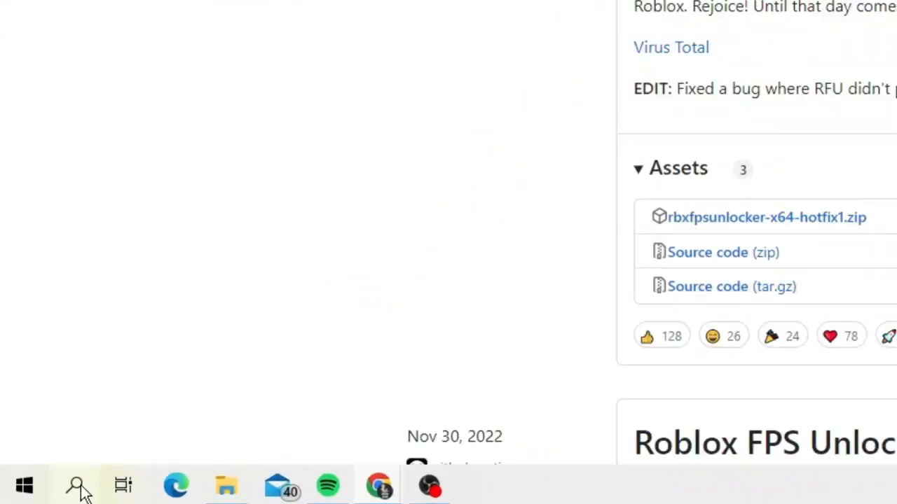
text(discord)
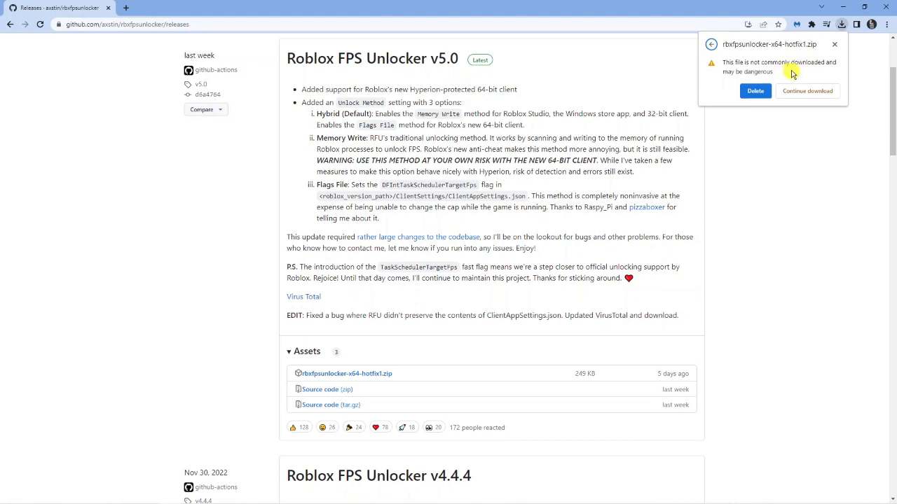
mouse_move(749, 63)
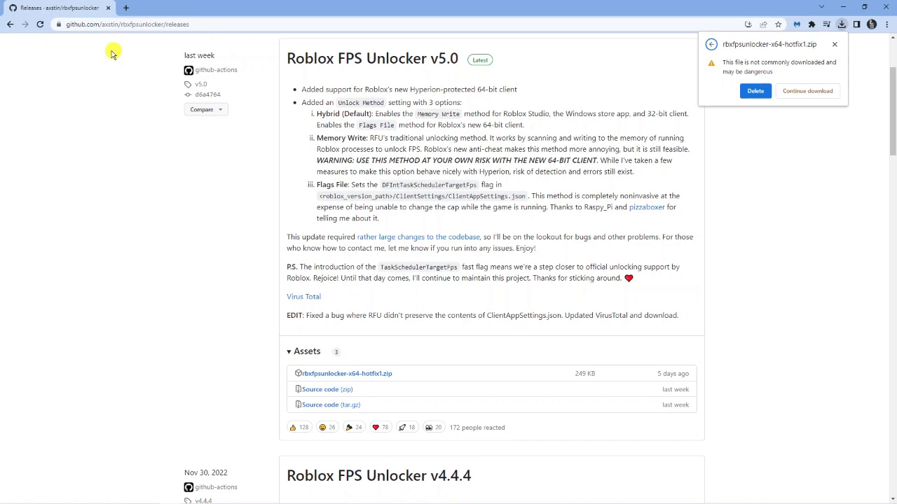
mouse_move(717, 93)
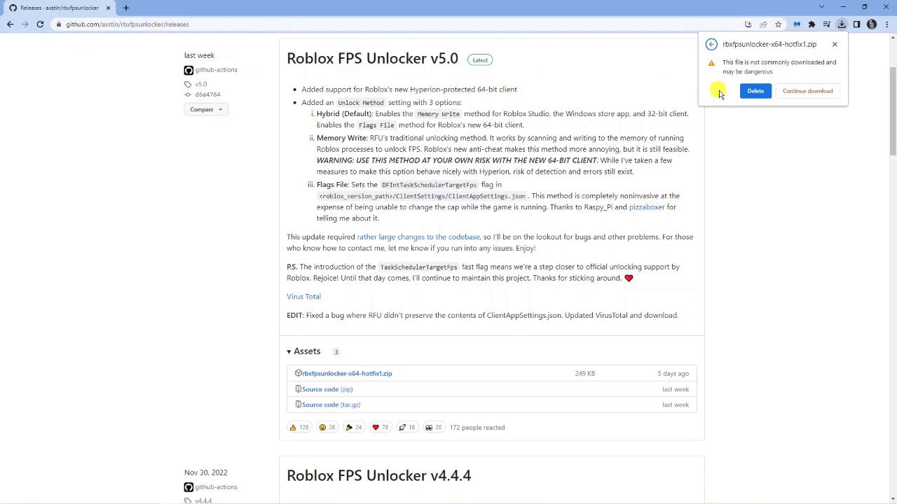
mouse_move(797, 67)
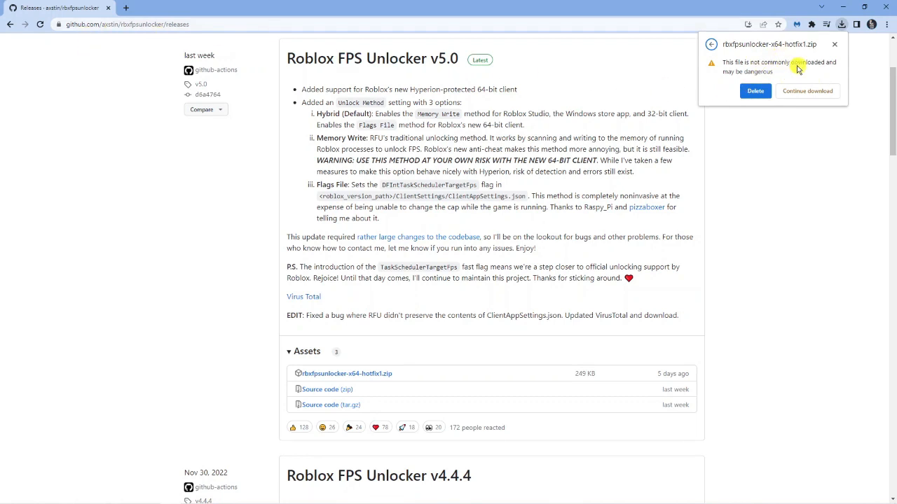
mouse_move(768, 59)
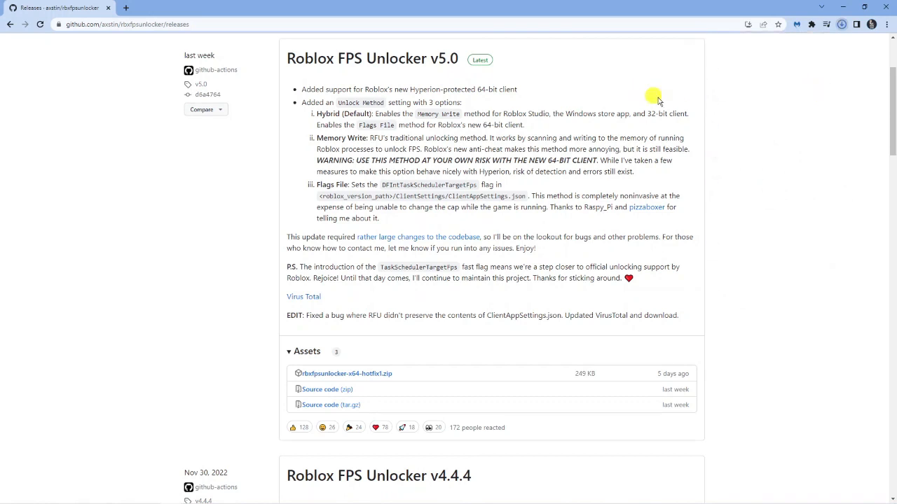
Open the downloaded rbxfpsunlocker zip from Chrome's downloads list in File Explorer.
click(841, 25)
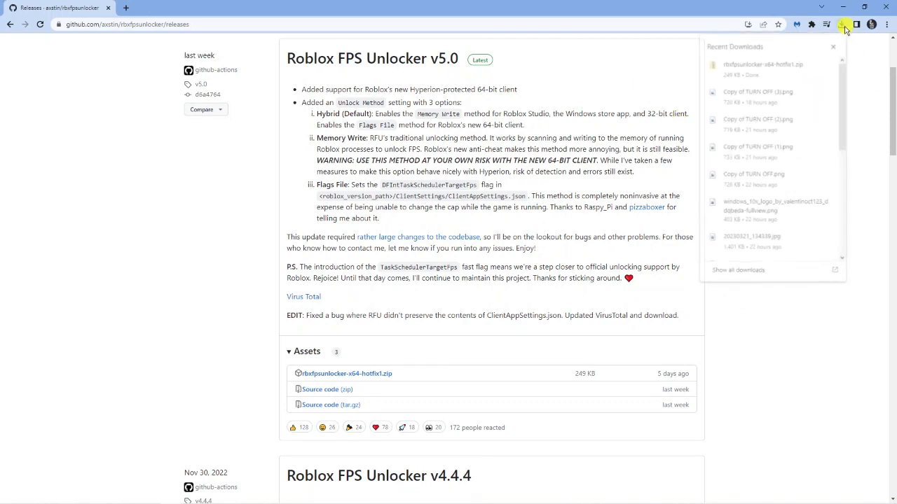
mouse_move(793, 63)
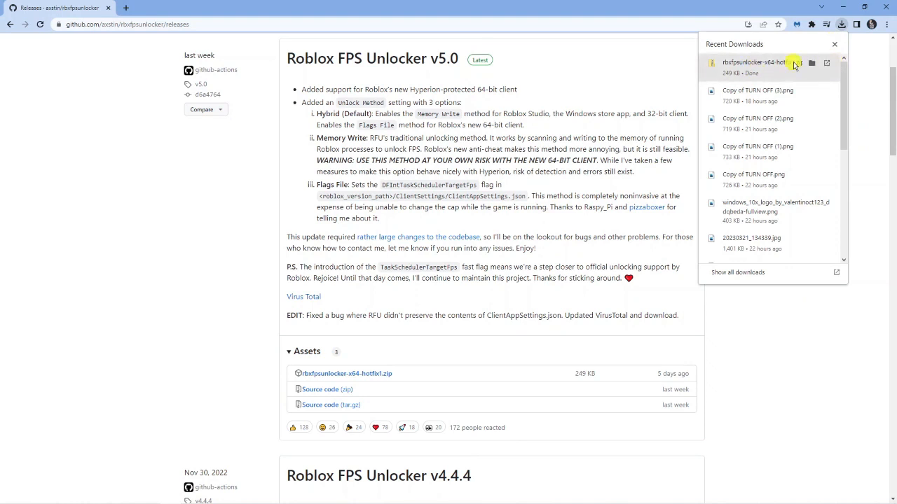
click(755, 61)
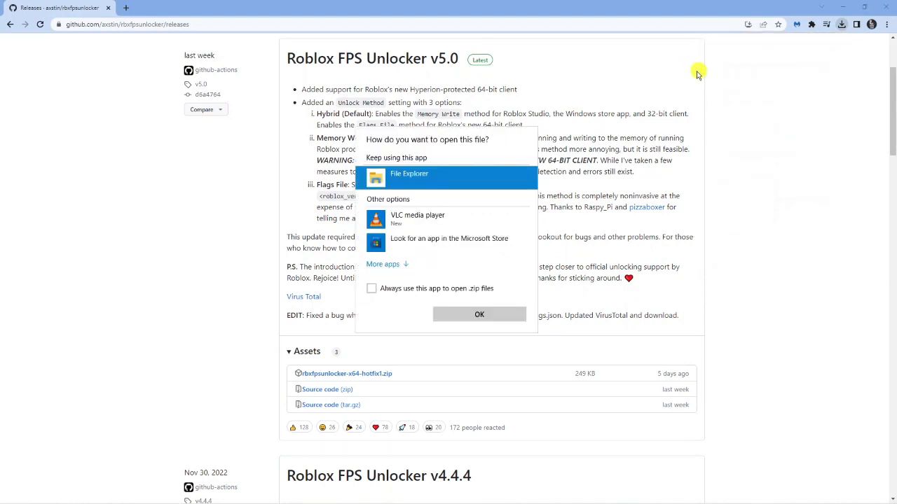
mouse_move(464, 182)
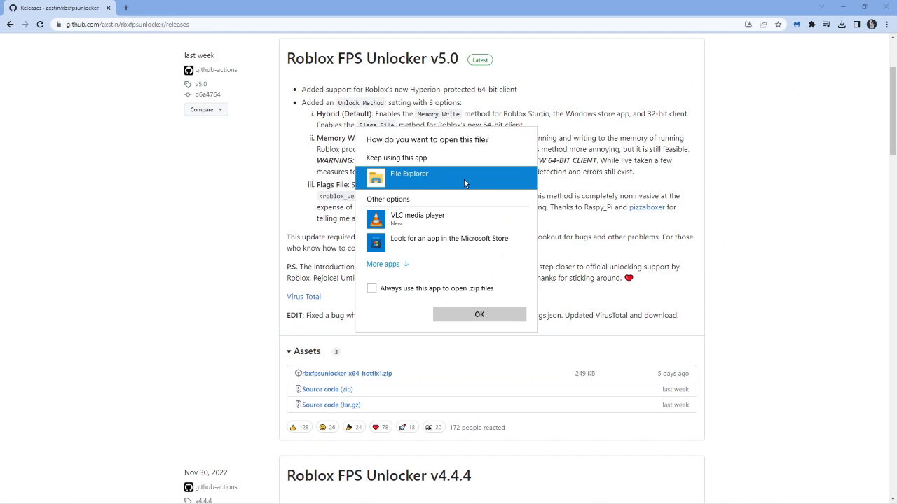
mouse_move(502, 286)
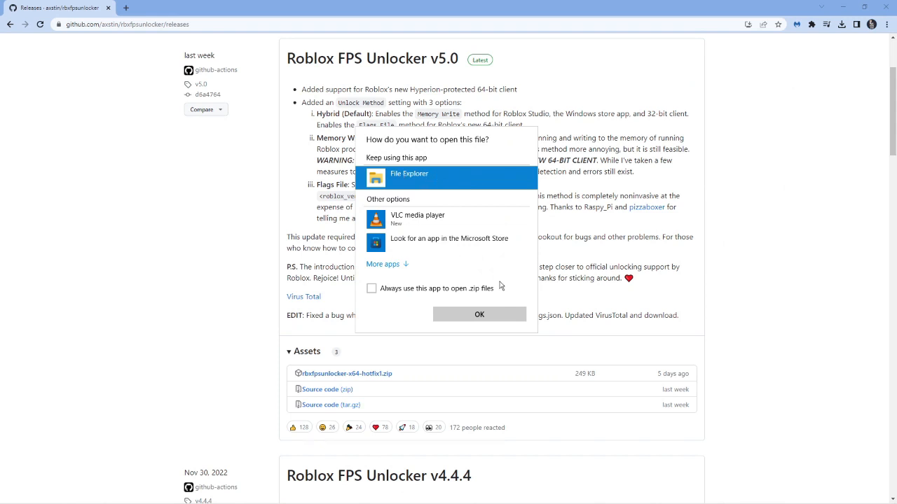
click(479, 314)
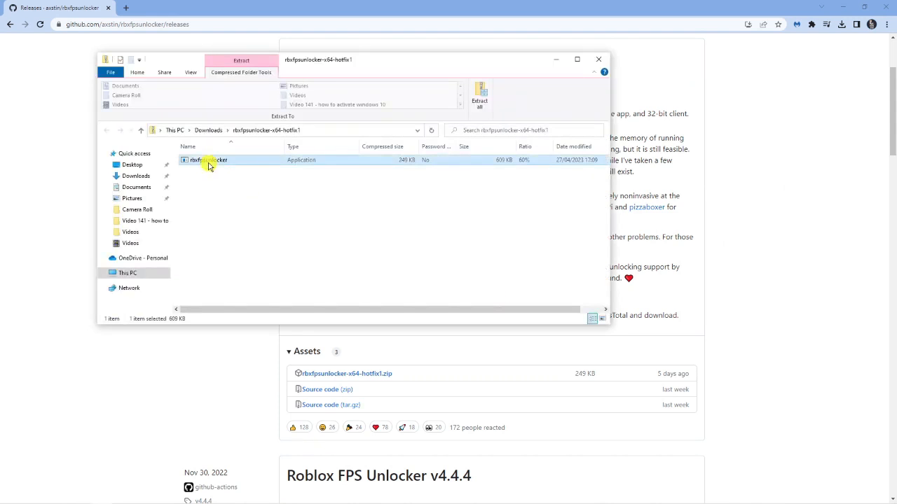
mouse_move(278, 183)
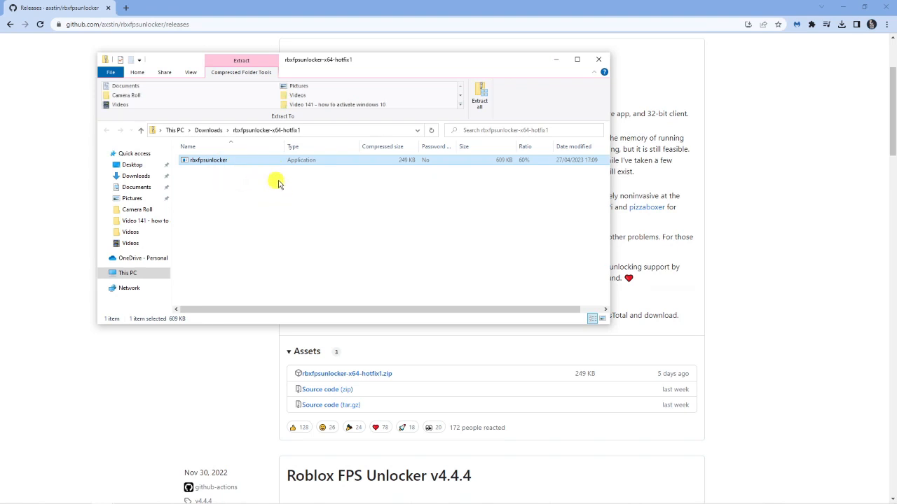
mouse_move(389, 182)
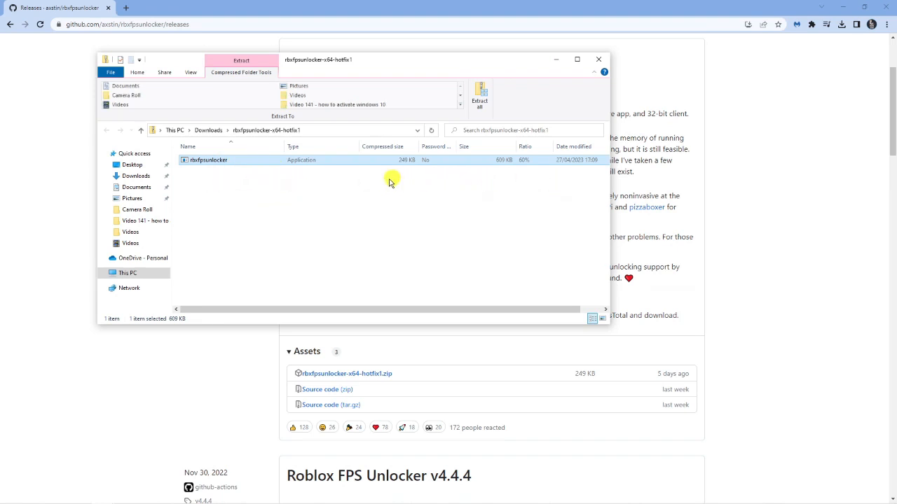
mouse_move(227, 193)
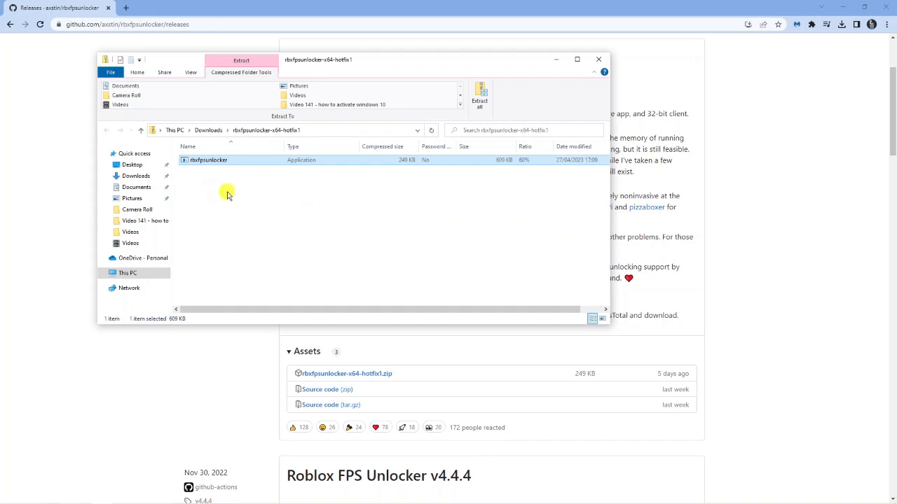
mouse_move(313, 190)
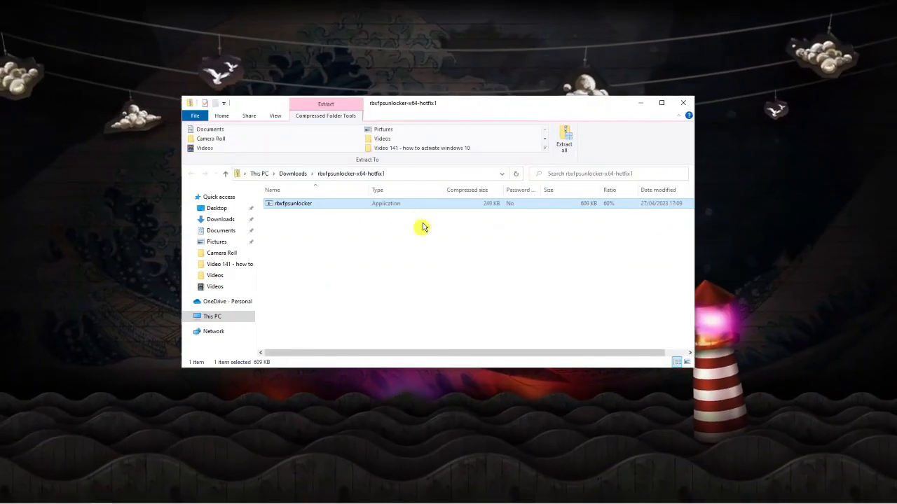
mouse_move(313, 204)
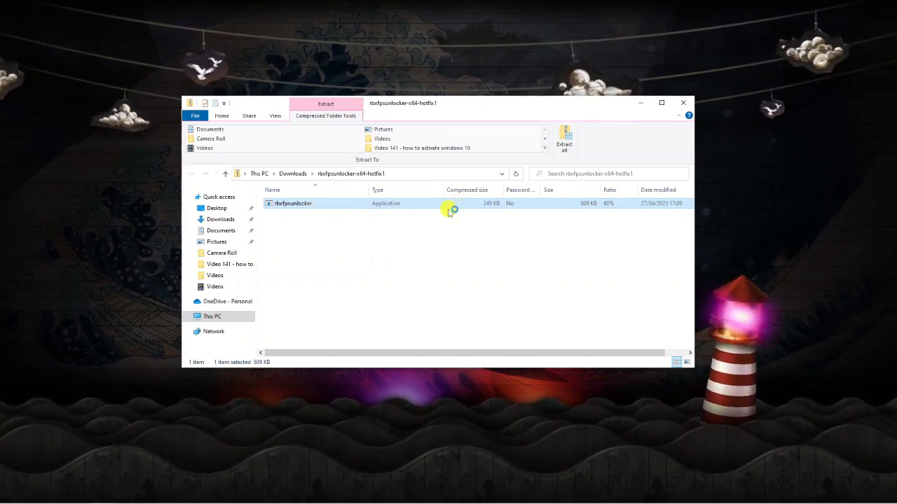
Run the rbxfpsunlocker application from inside the zip.
double_click(291, 204)
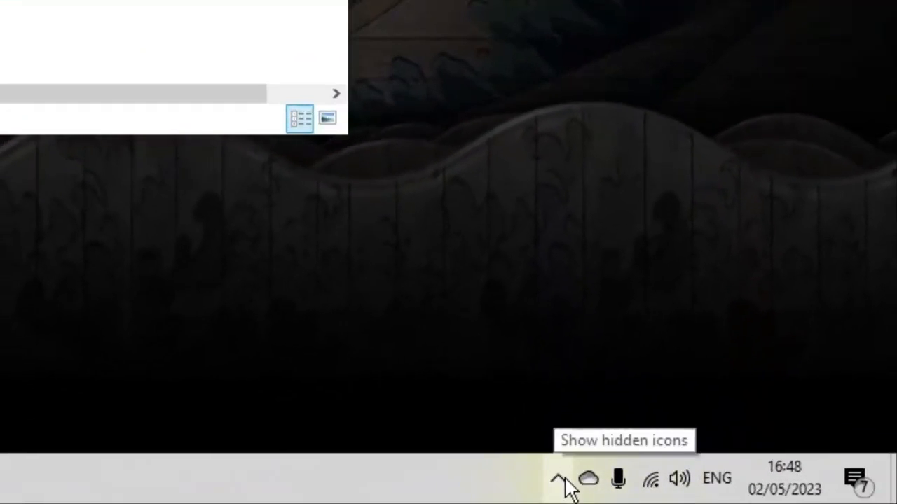
Expand the system tray's hidden icons to reach the running unlocker.
click(561, 480)
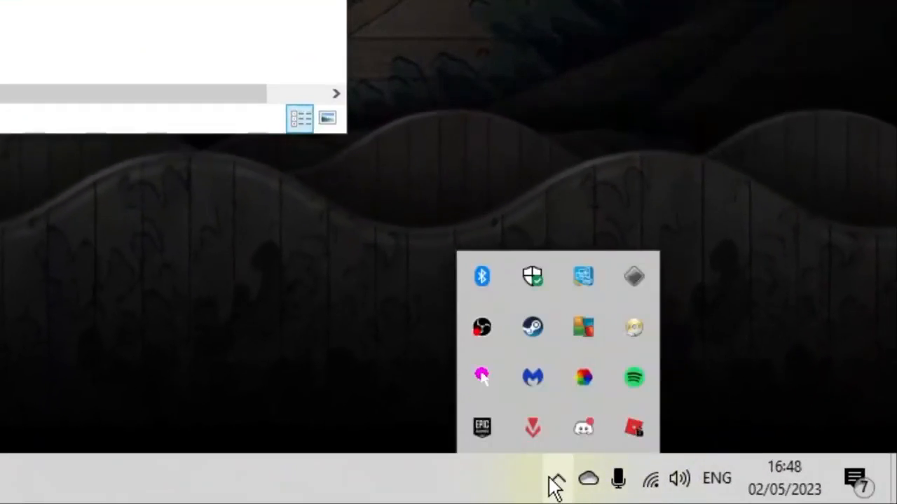
mouse_move(633, 429)
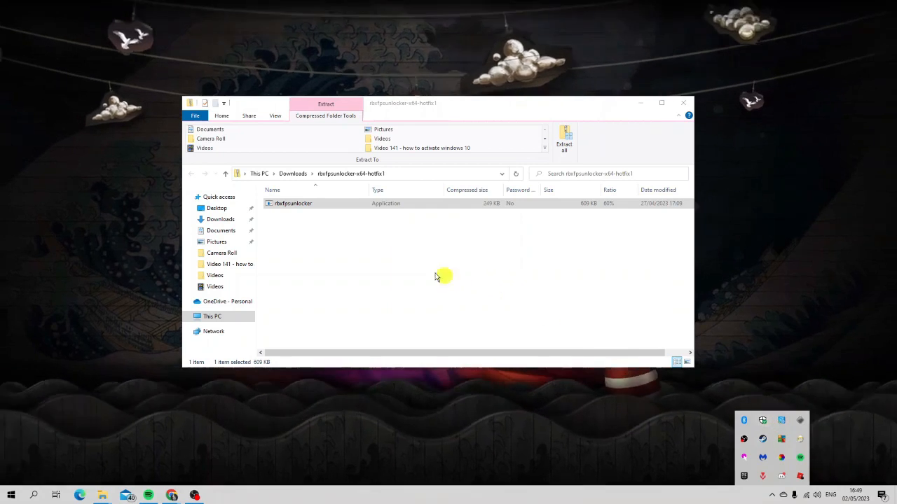
mouse_move(479, 288)
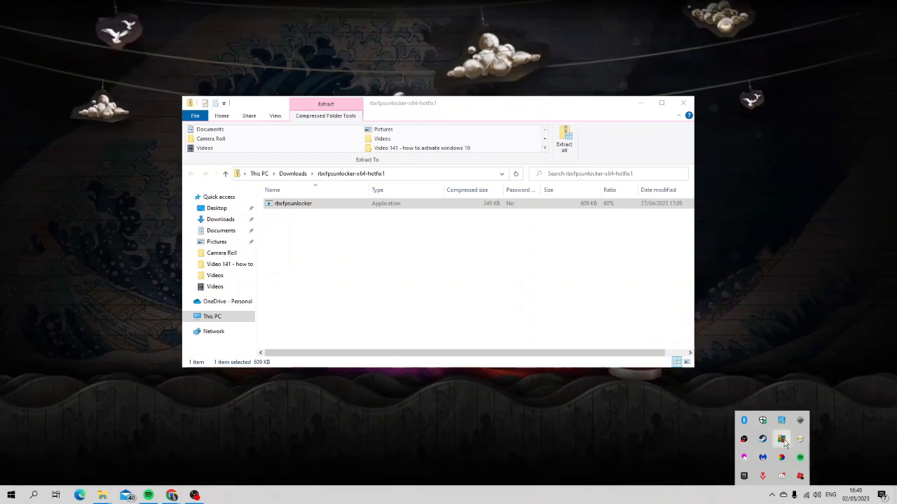
mouse_move(799, 476)
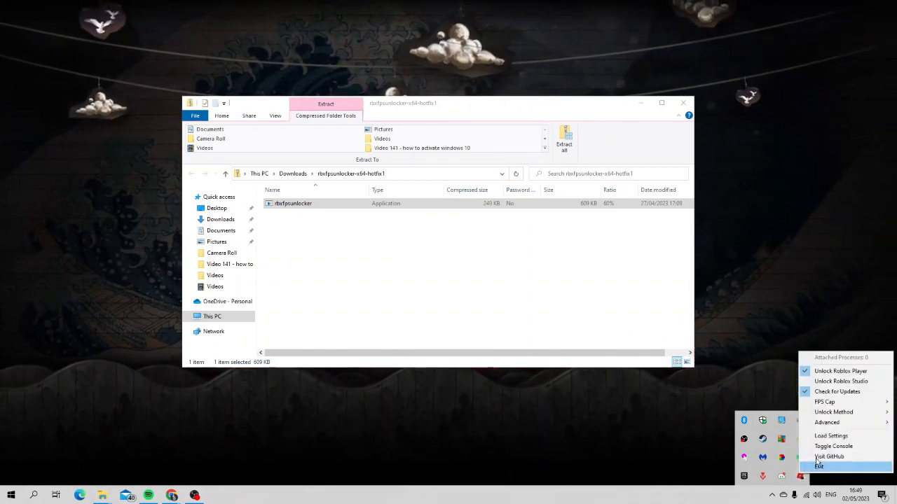
mouse_move(838, 392)
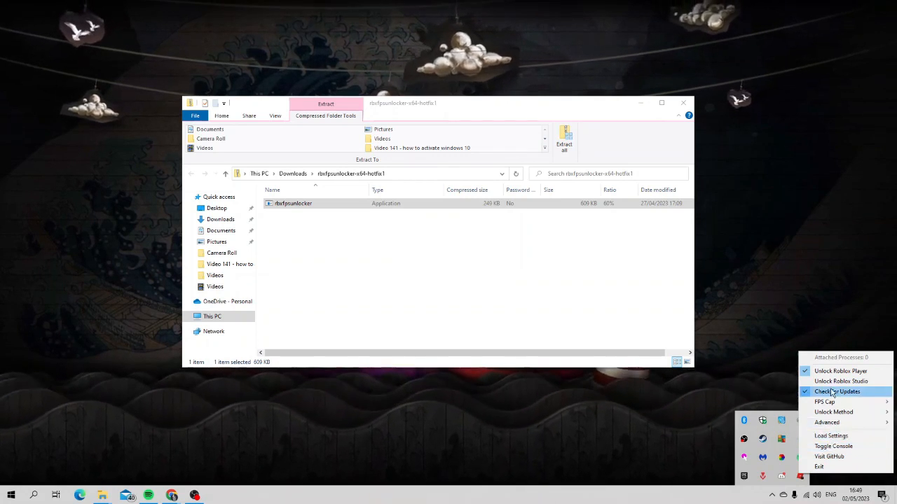
mouse_move(840, 370)
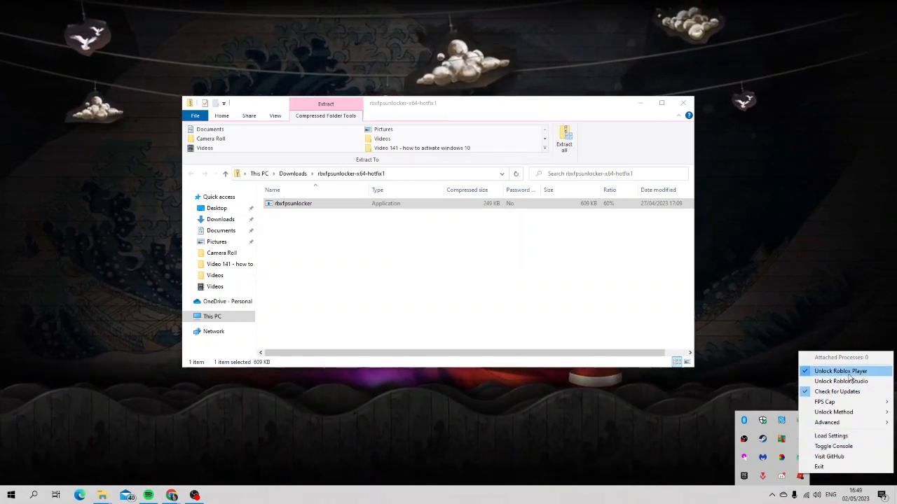
mouse_move(837, 392)
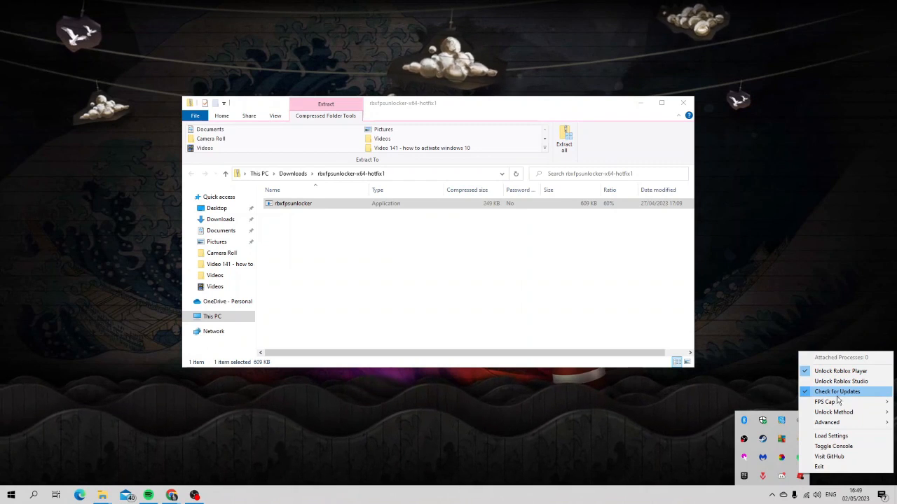
Show the unlocker's FPS Cap submenu with Unlock Roblox Player checked.
click(827, 401)
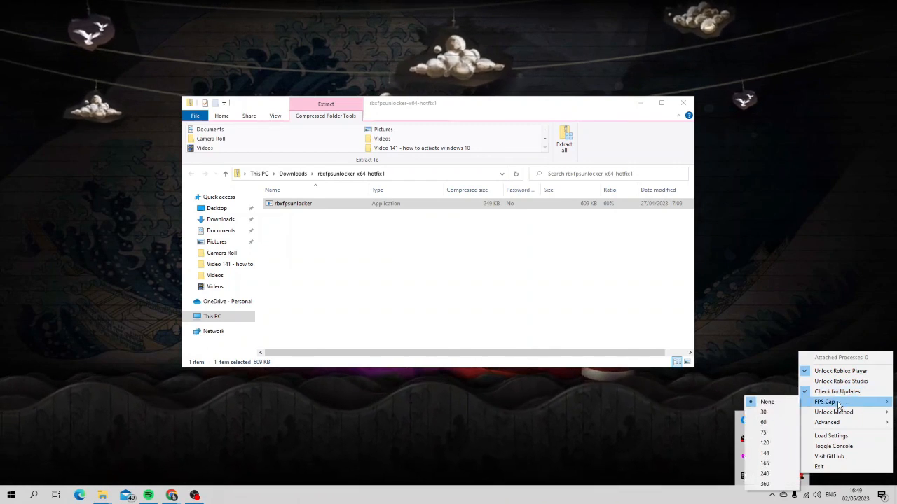
mouse_move(765, 463)
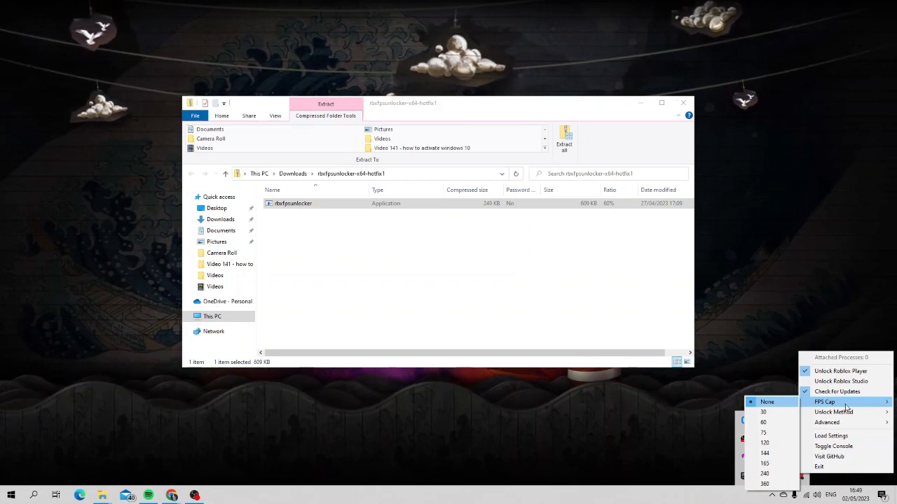
mouse_move(837, 392)
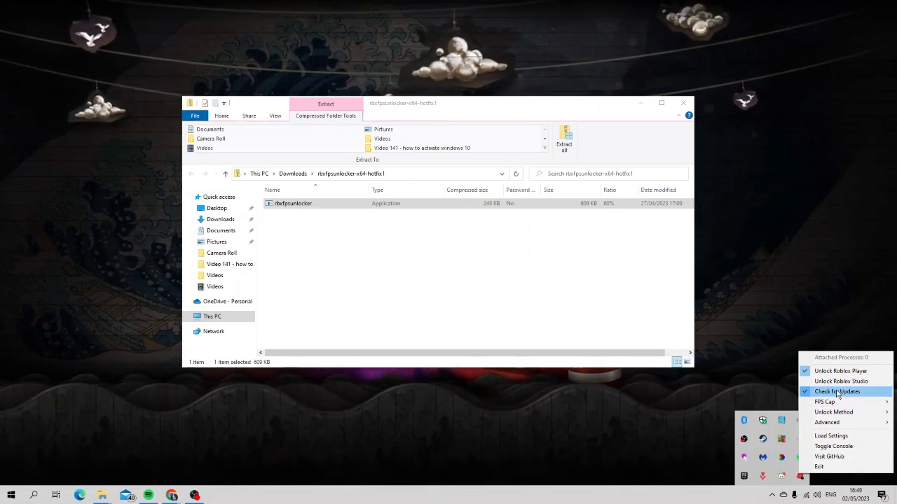
mouse_move(841, 381)
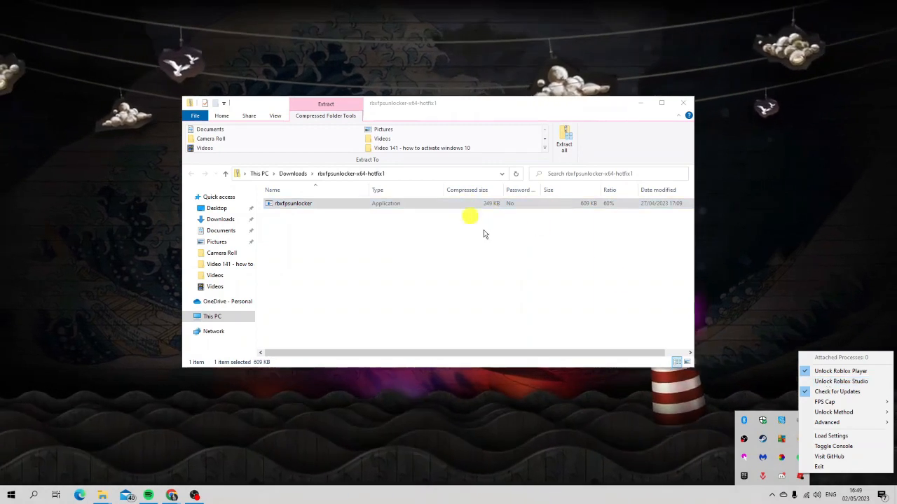
mouse_move(524, 233)
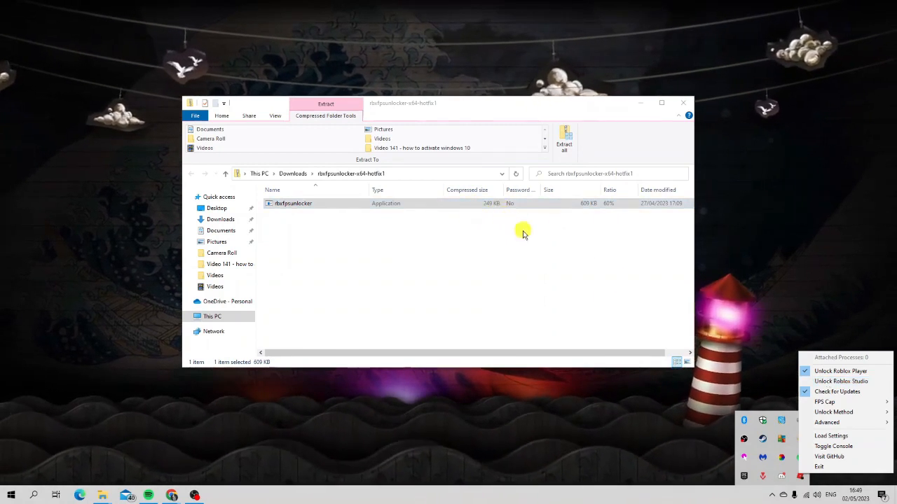